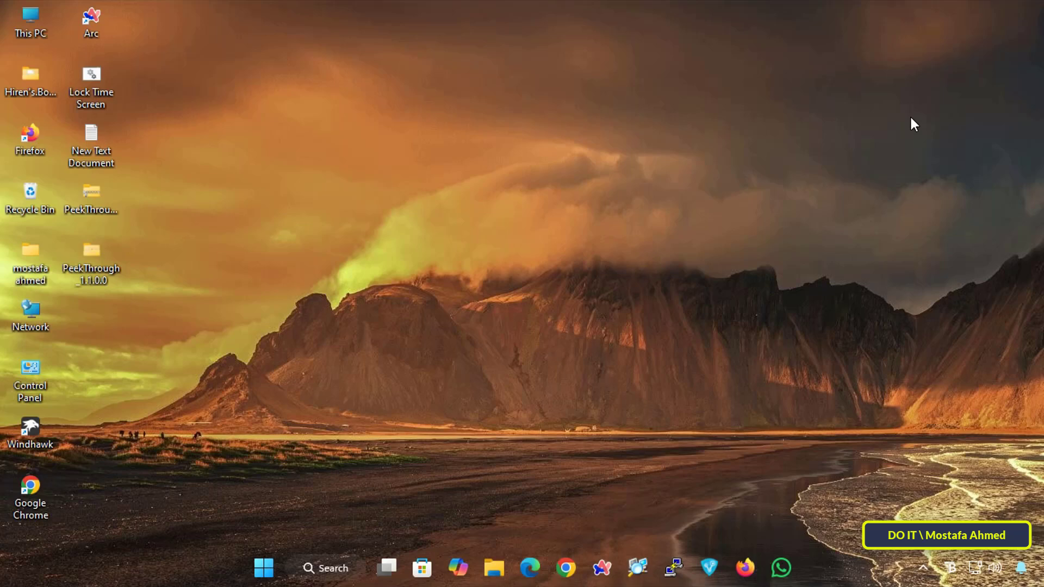
{"action": "mouse_move", "coordinate": [219, 293]}
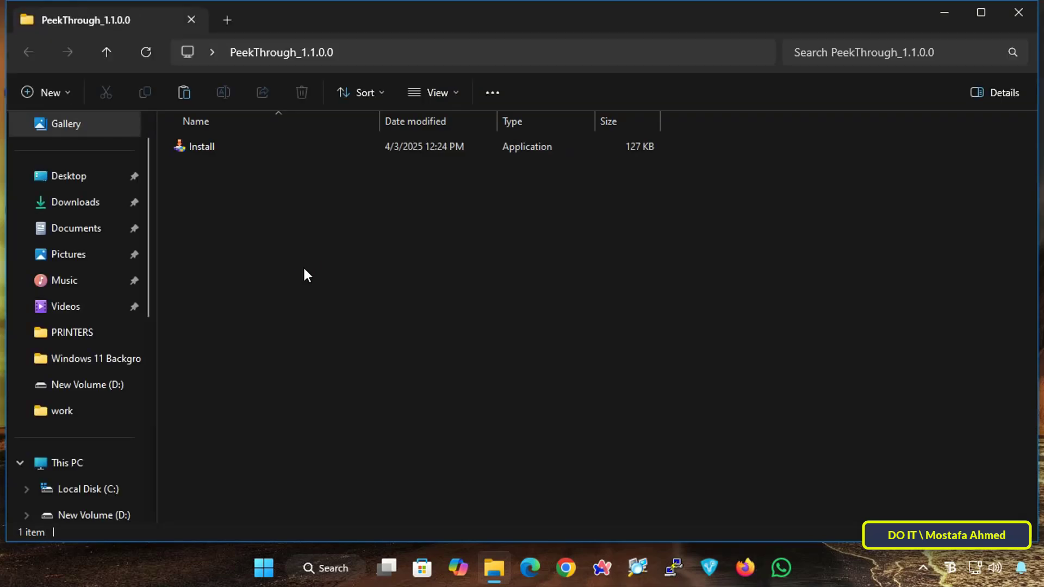
Select the Install application inside the PeekThrough_1.1.0.0 folder
{"action": "left_click", "coordinate": [201, 147]}
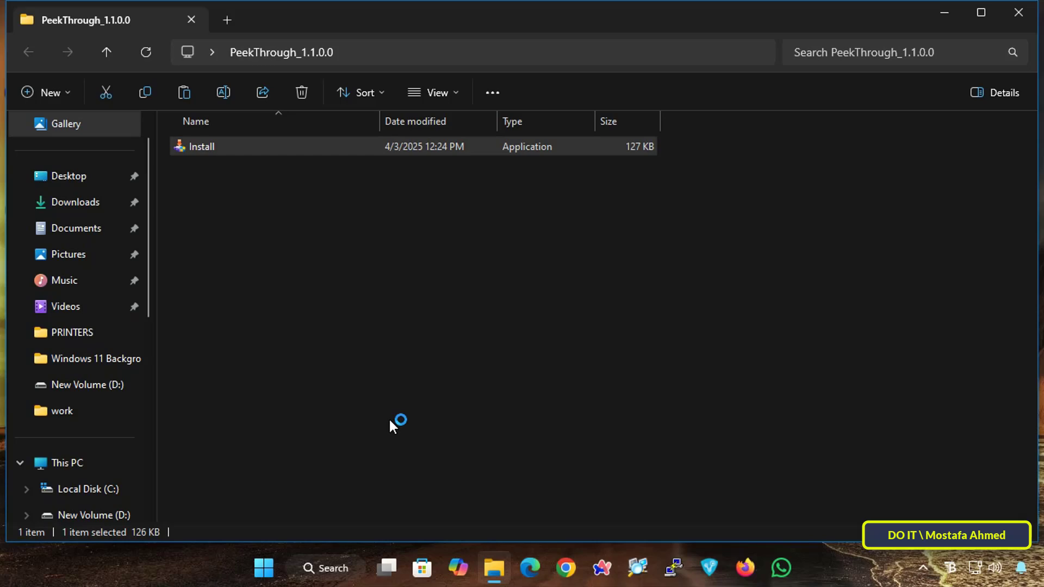
Run the installer, create the default Program Files (x86) folder, finish installing, and exit
{"action": "double_click", "coordinate": [202, 147]}
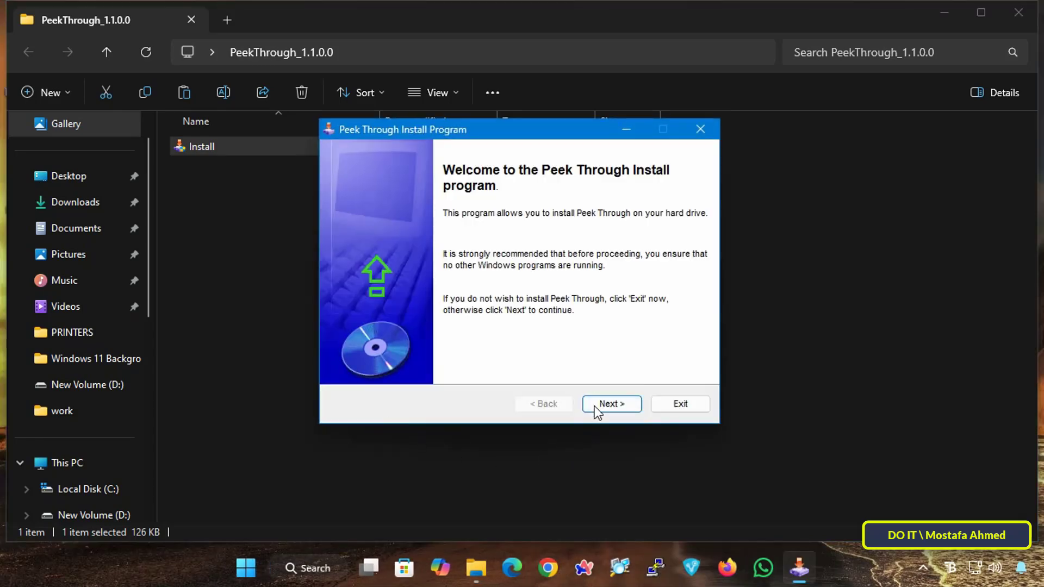
{"action": "left_click", "coordinate": [611, 404]}
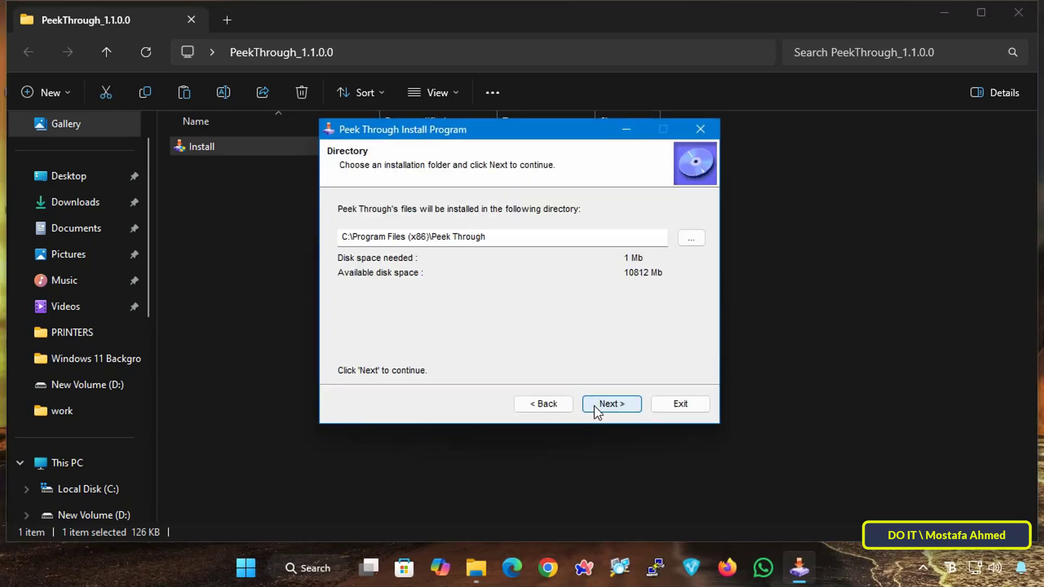
{"action": "left_click", "coordinate": [612, 404]}
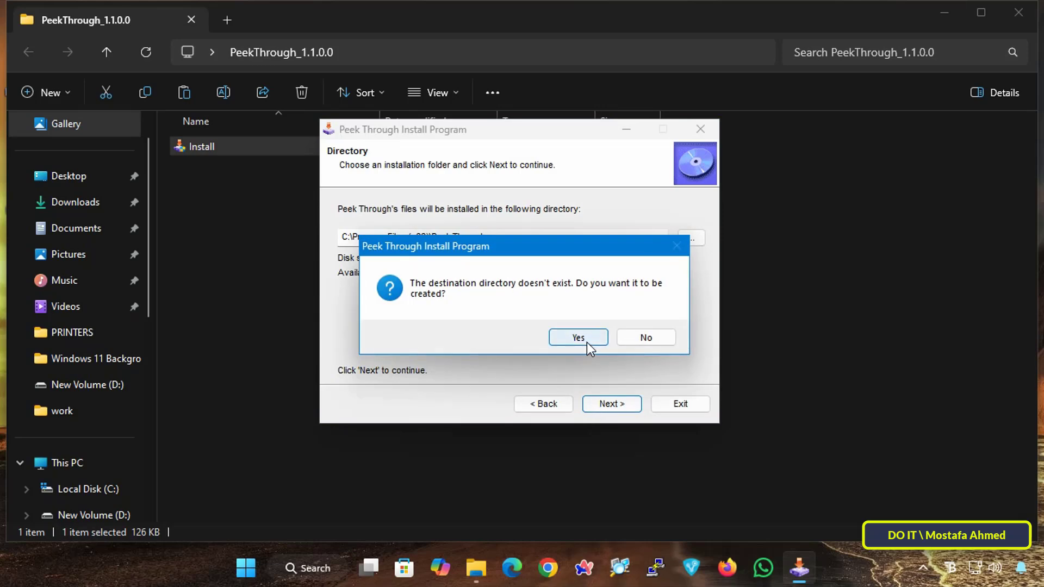
{"action": "left_click", "coordinate": [578, 337]}
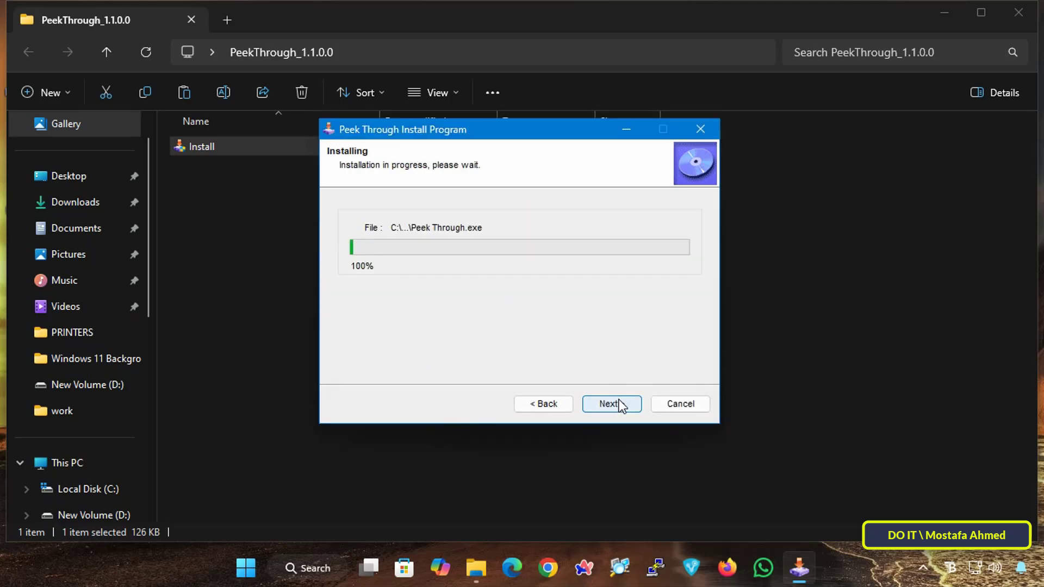
{"action": "left_click", "coordinate": [612, 403]}
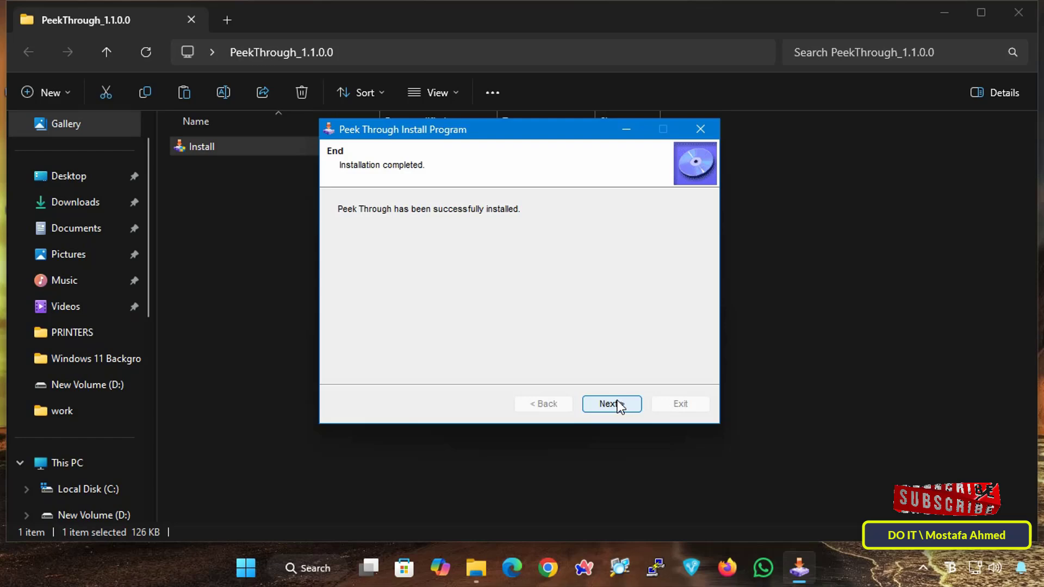
{"action": "left_click", "coordinate": [612, 404]}
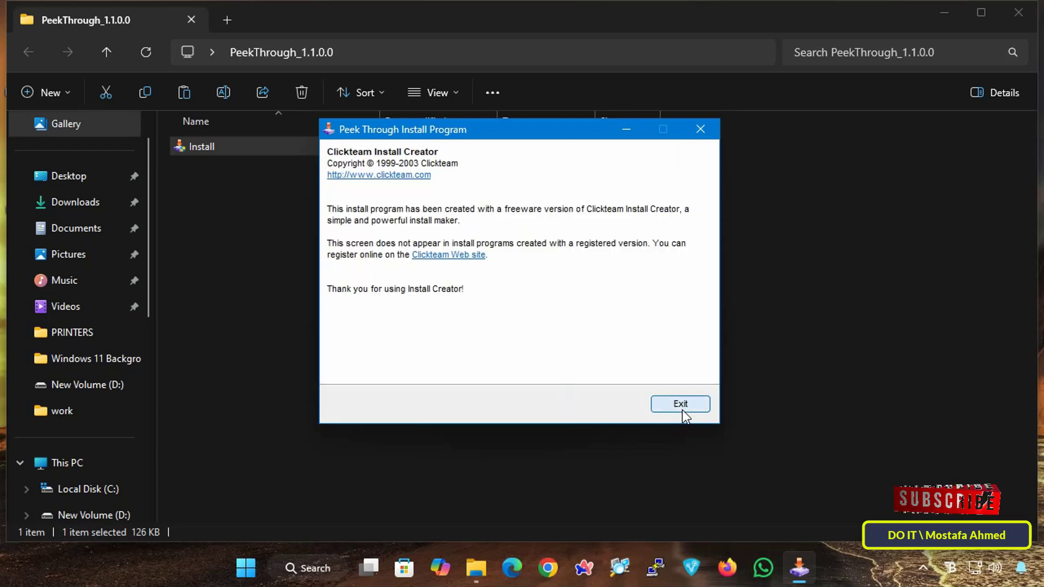
{"action": "left_click", "coordinate": [680, 404]}
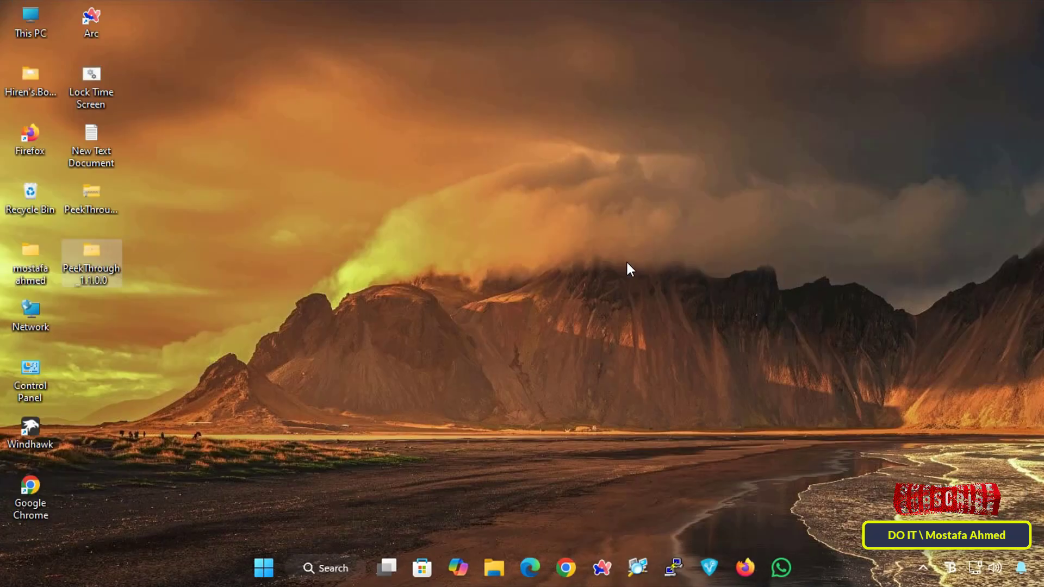
Search Windows for 'peek Through' to launch the app
{"action": "left_click", "coordinate": [327, 584]}
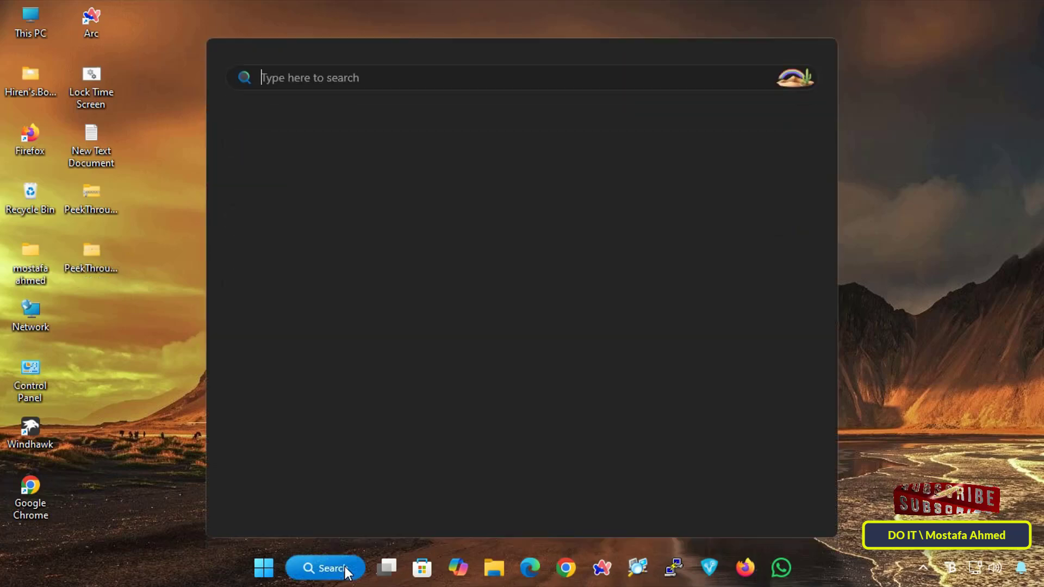
{"action": "type", "text": "peek Through"}
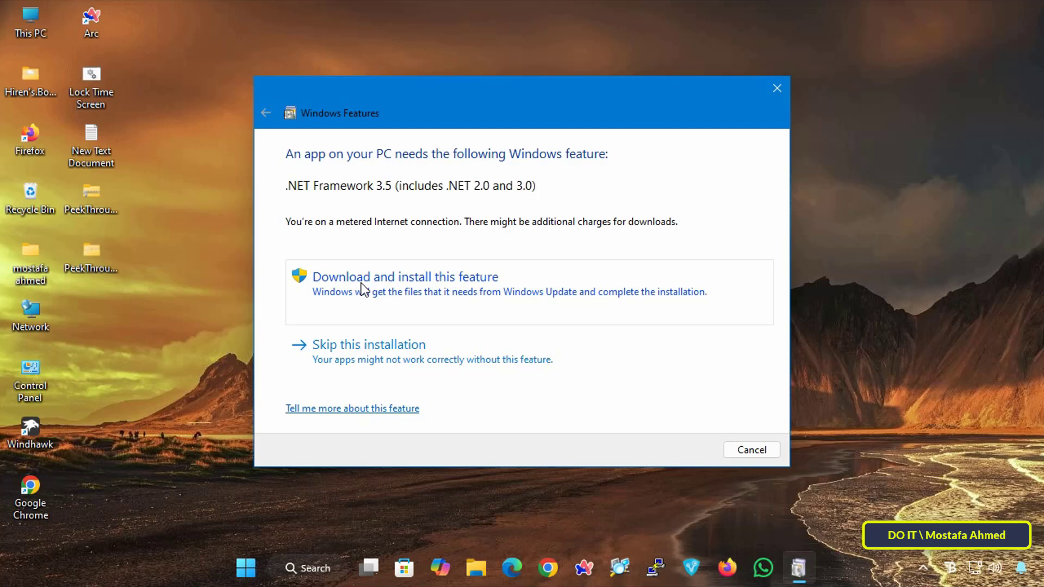
Install .NET Framework 3.5, then relaunch Peek Through by searching 'peek'
{"action": "left_click", "coordinate": [405, 277]}
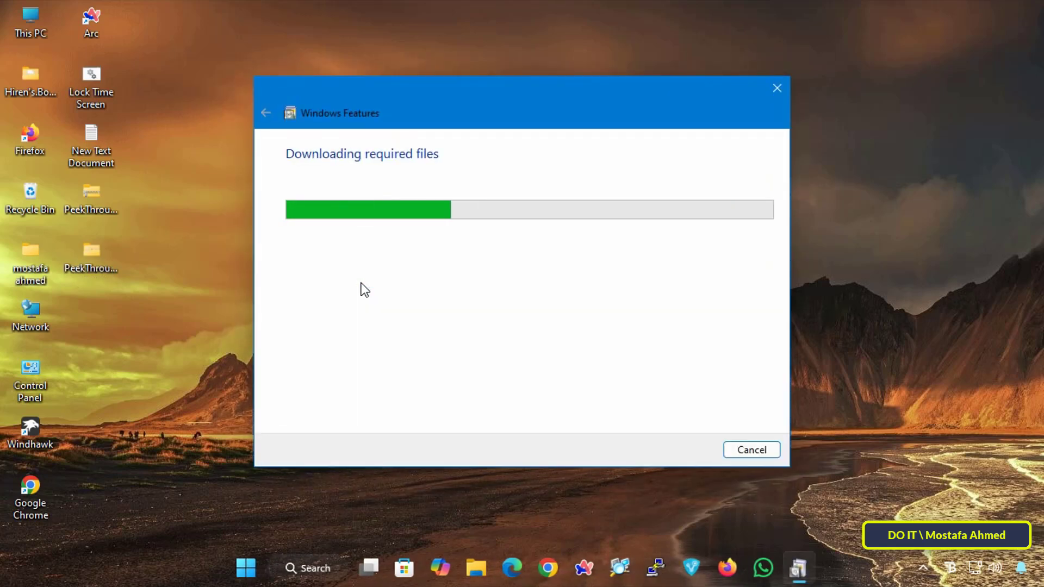
{"action": "mouse_move", "coordinate": [427, 301]}
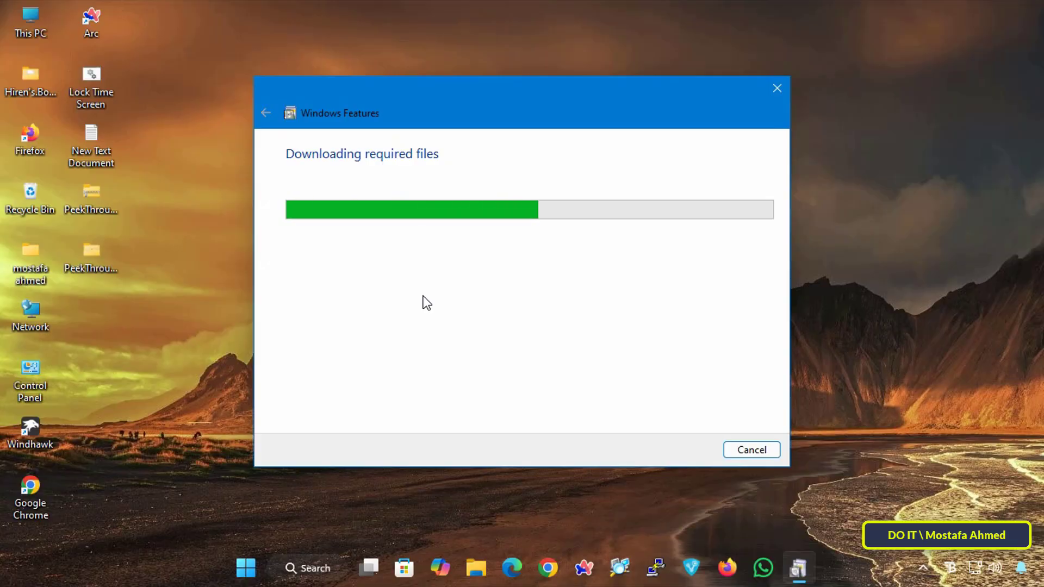
{"action": "mouse_move", "coordinate": [414, 317]}
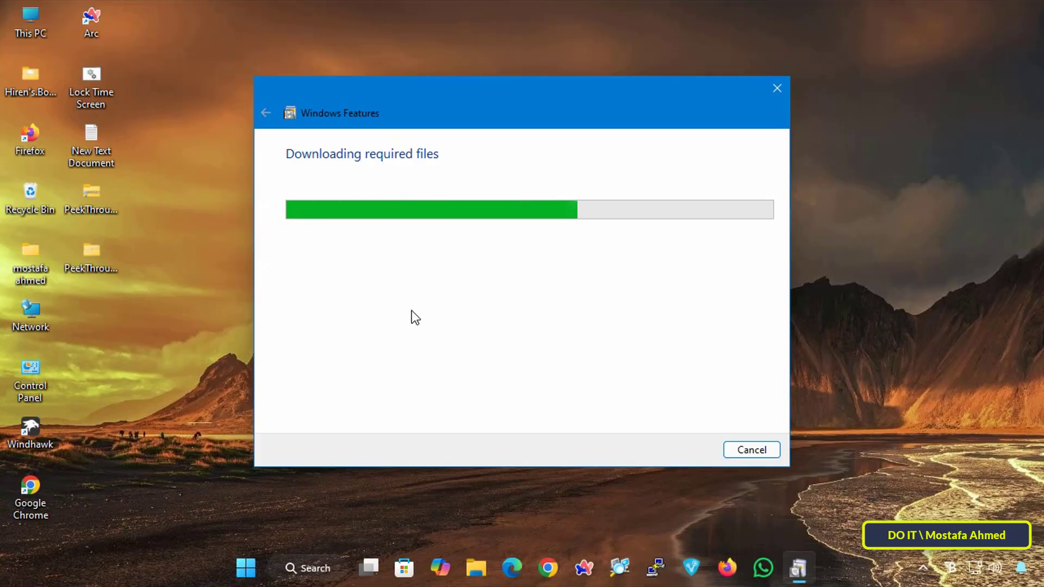
{"action": "mouse_move", "coordinate": [415, 321]}
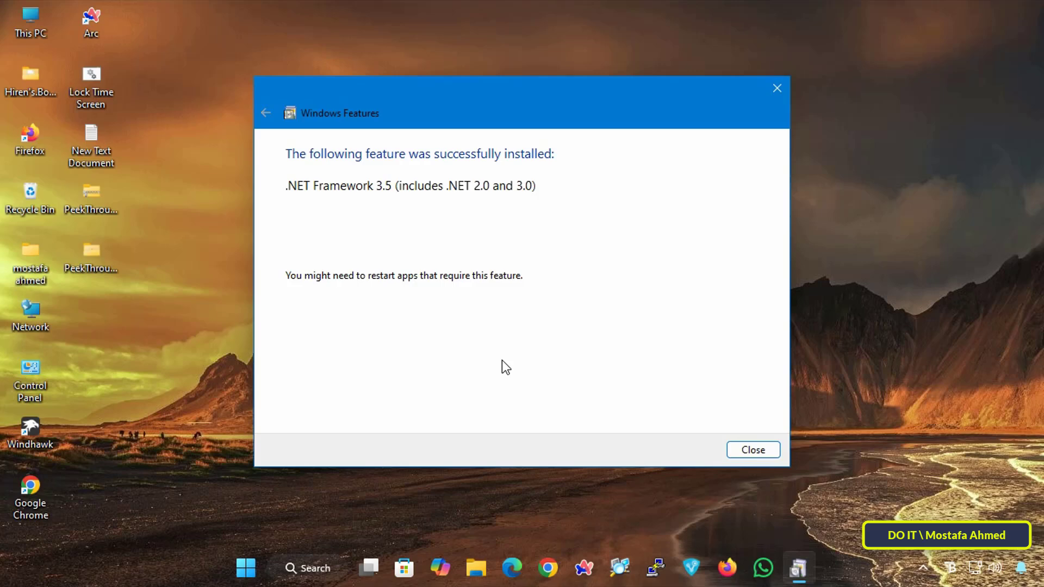
{"action": "mouse_move", "coordinate": [751, 456]}
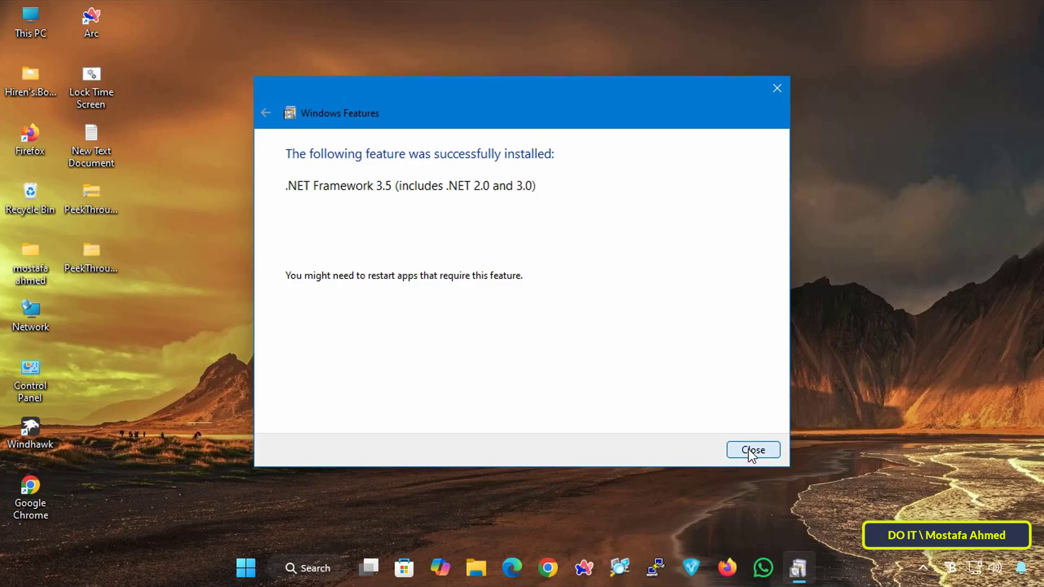
{"action": "left_click", "coordinate": [753, 450]}
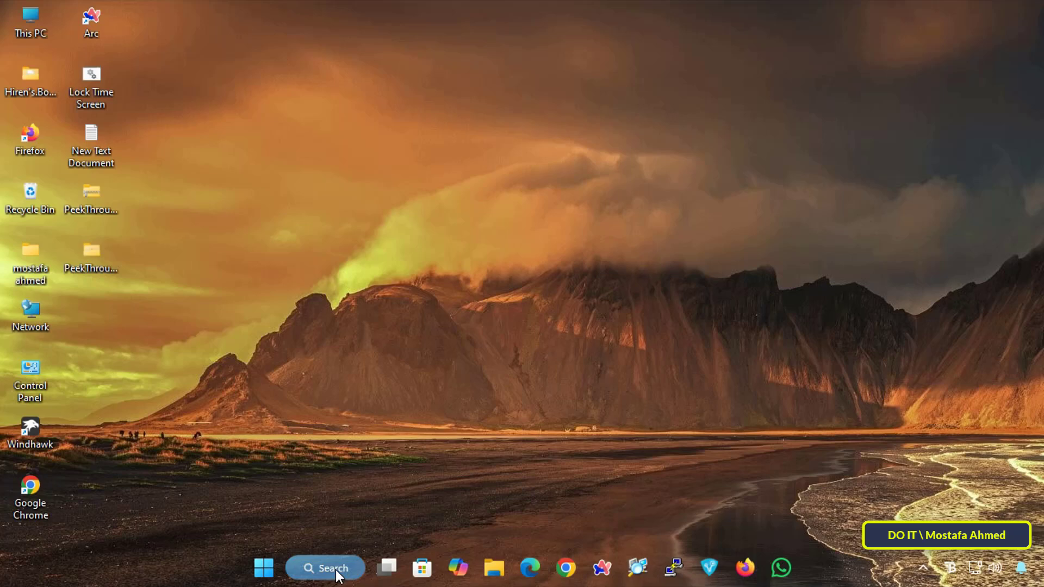
{"action": "left_click", "coordinate": [325, 583]}
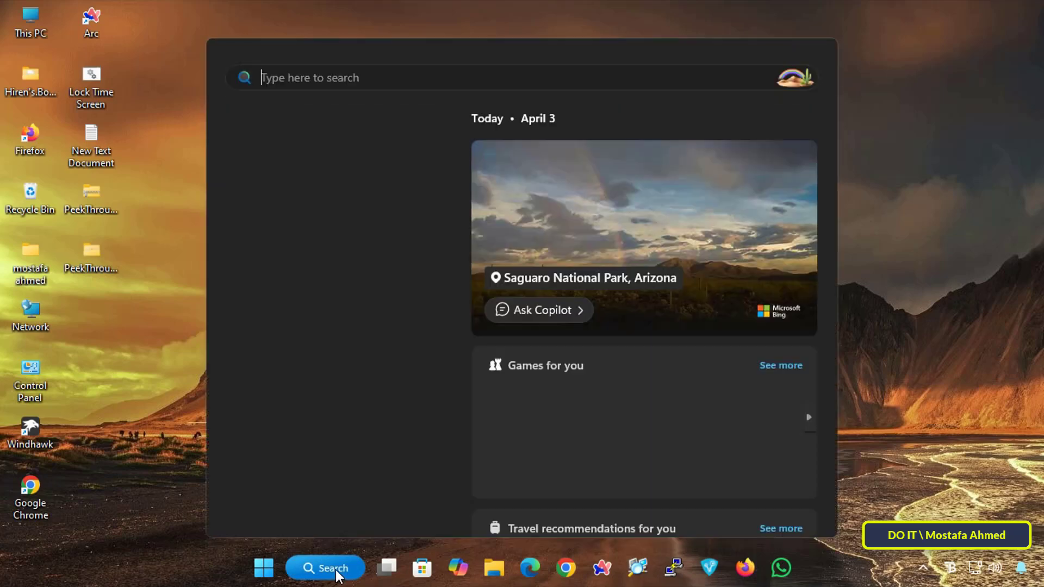
{"action": "type", "text": "peek"}
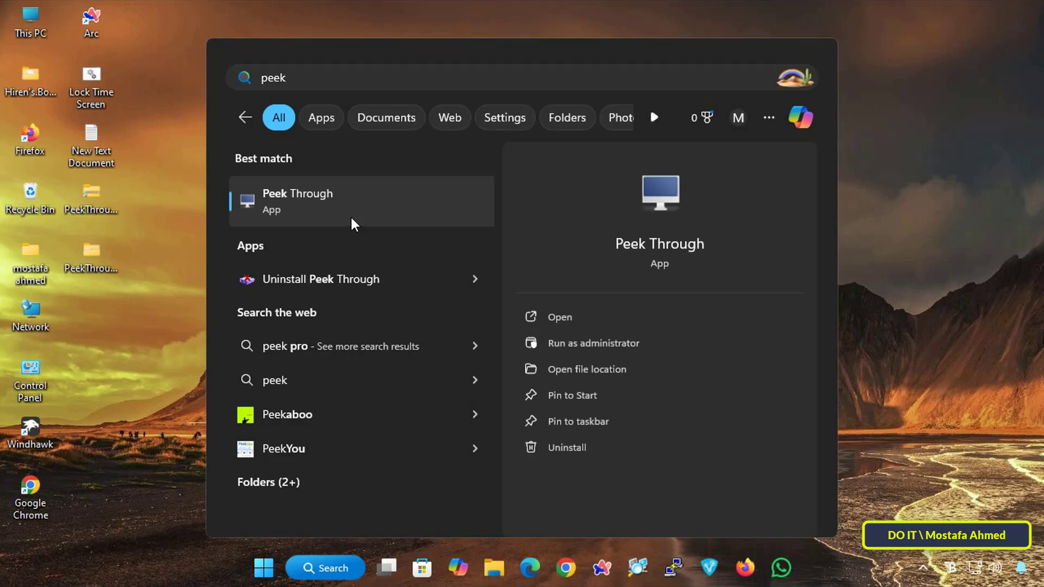
{"action": "left_click", "coordinate": [320, 201]}
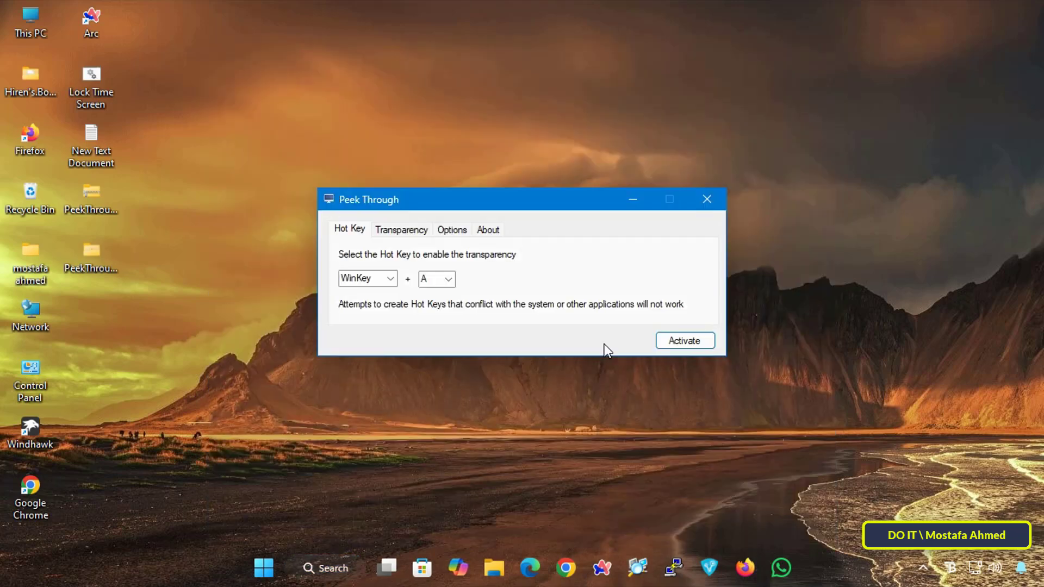
{"action": "mouse_move", "coordinate": [418, 291]}
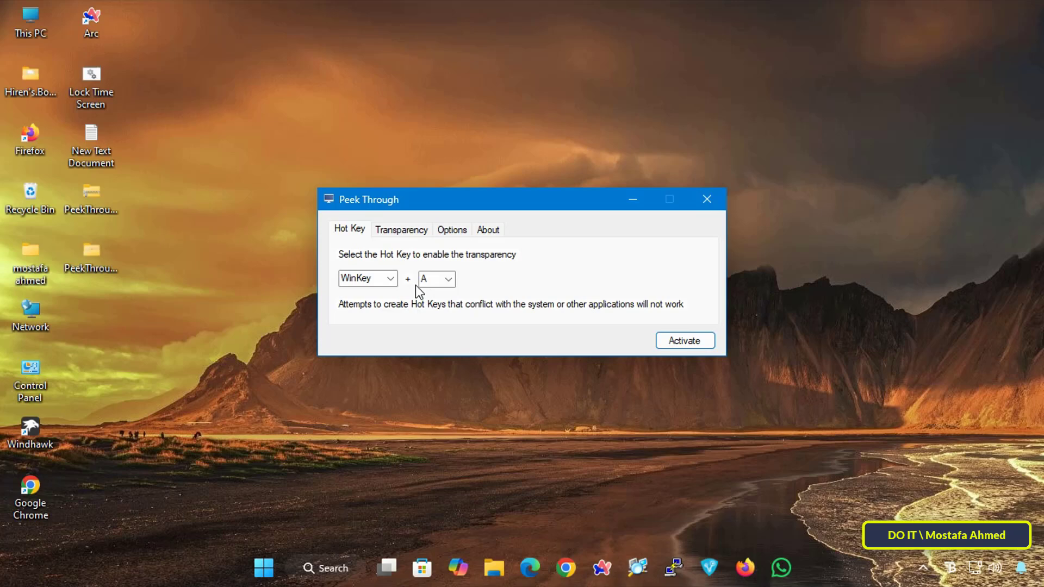
Set the hot key modifier to Shift and activate it
{"action": "left_click", "coordinate": [391, 278]}
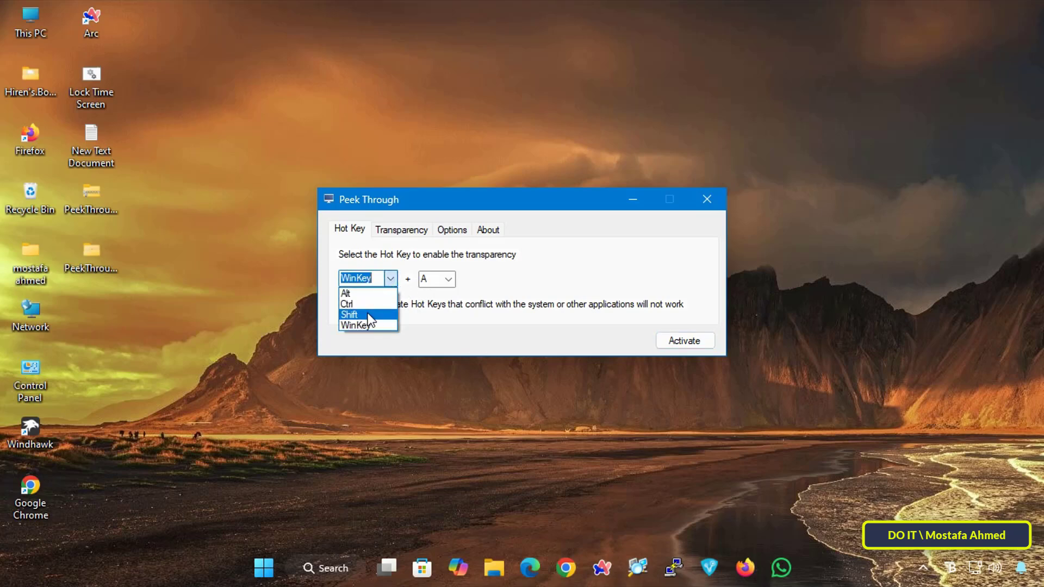
{"action": "left_click", "coordinate": [350, 314]}
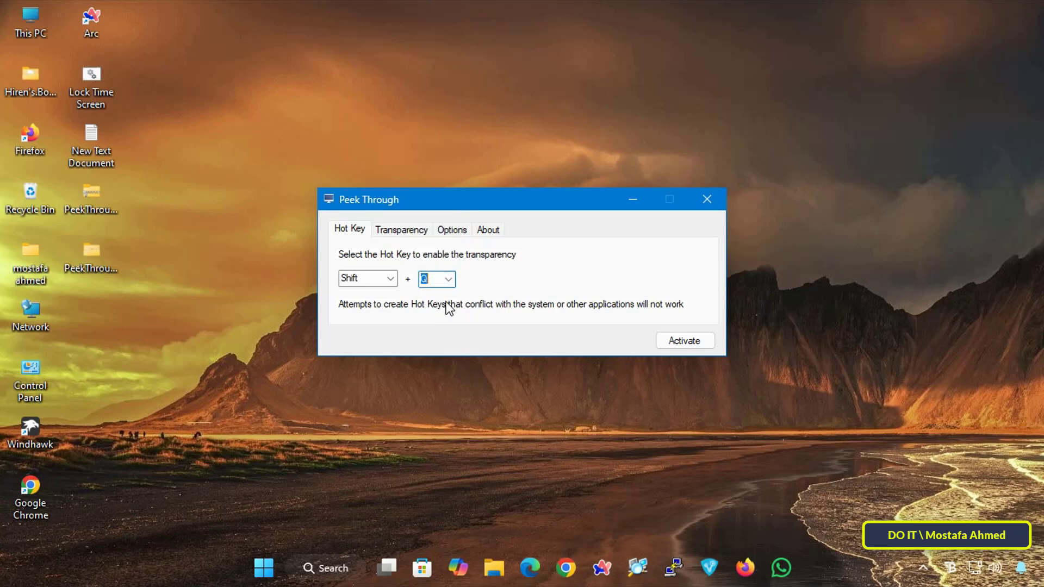
{"action": "left_click", "coordinate": [707, 199]}
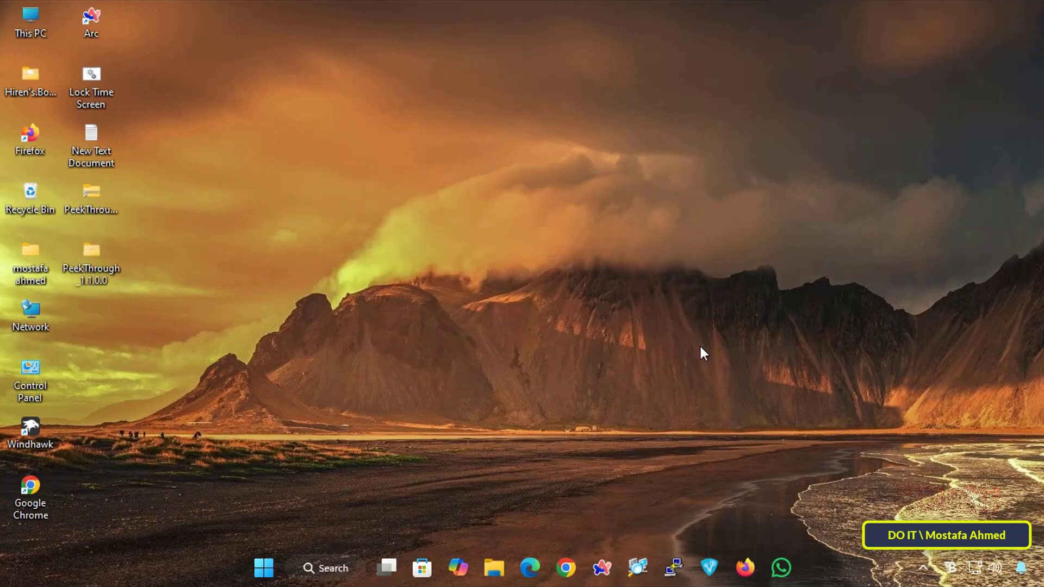
Reopen Peek Through via search, move the transparency slider to the fourth tick, and activate it
{"action": "left_click", "coordinate": [326, 583]}
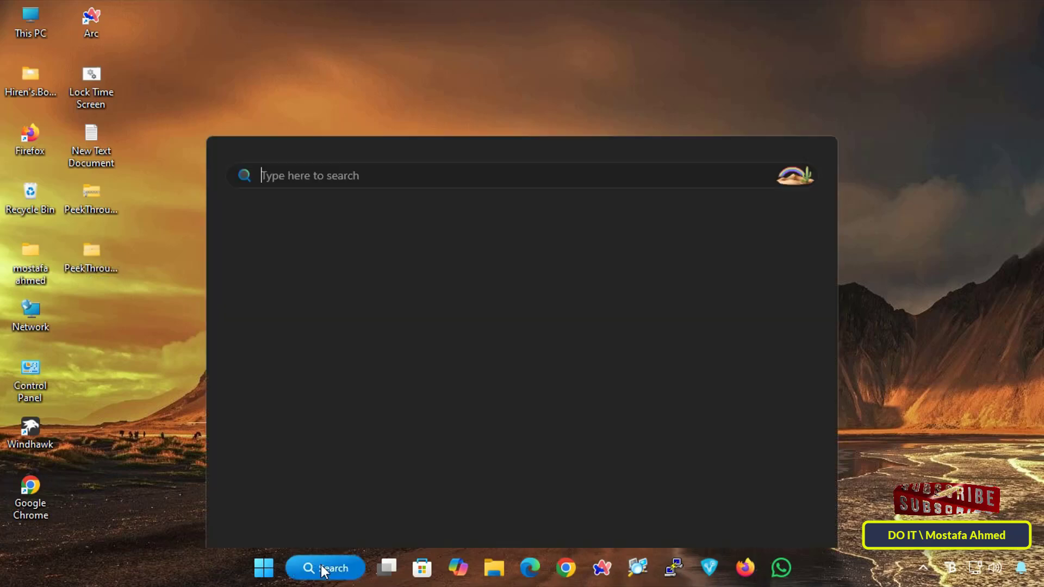
{"action": "type", "text": "peek"}
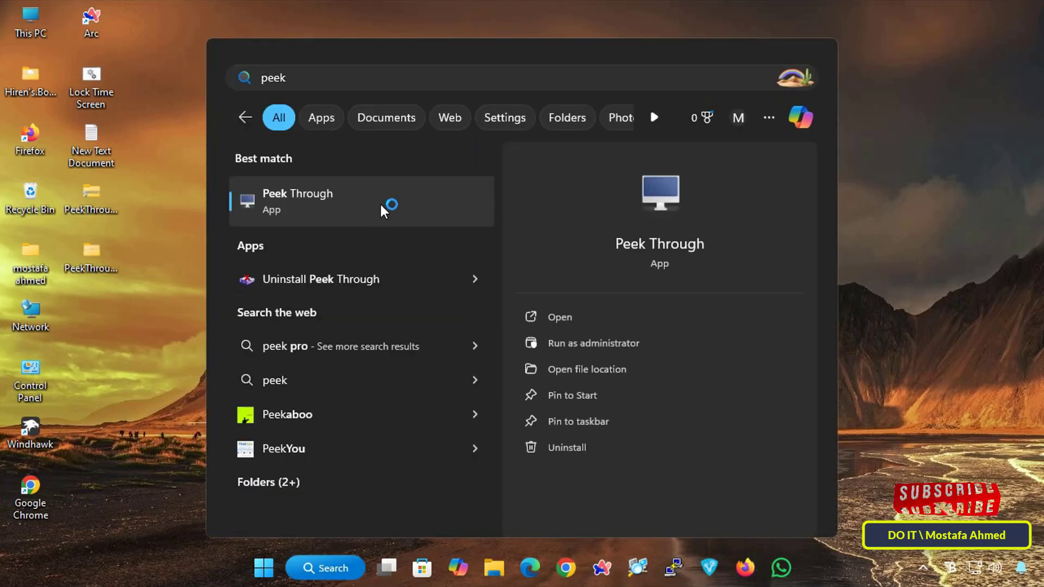
{"action": "left_click", "coordinate": [298, 202]}
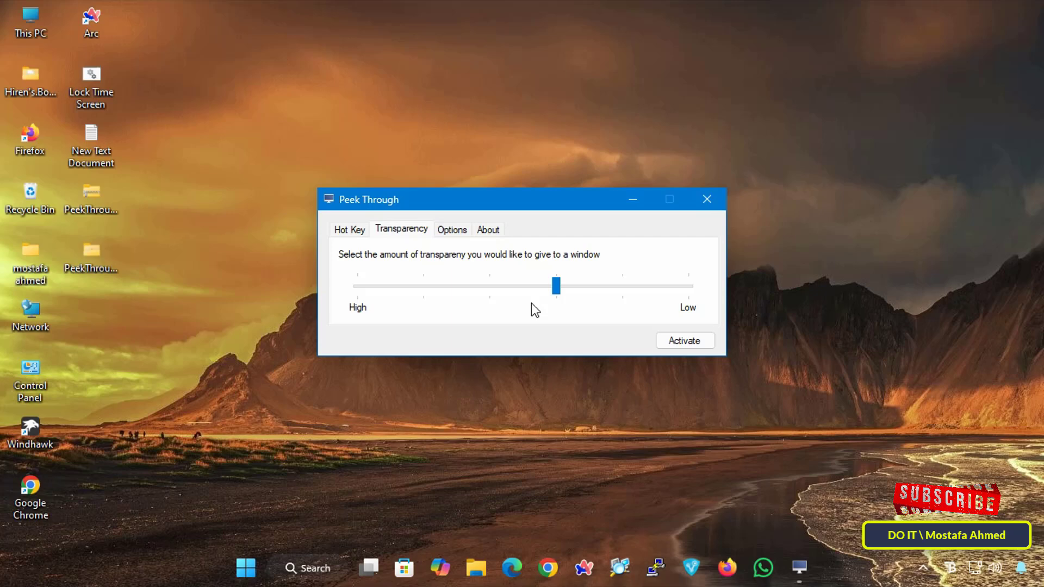
{"action": "mouse_move", "coordinate": [545, 299]}
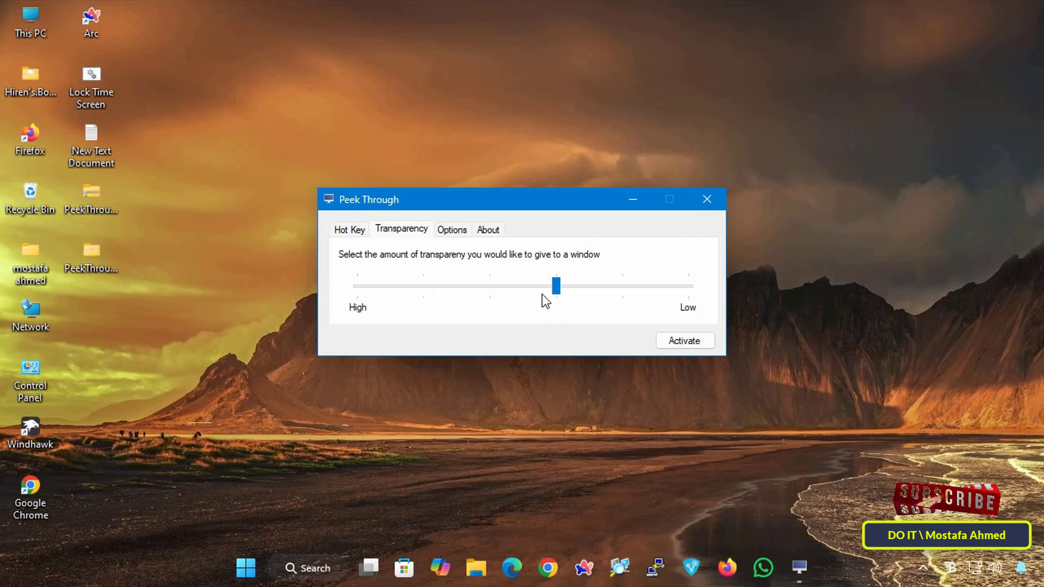
{"action": "left_click_drag", "start_coordinate": [557, 285], "coordinate": [489, 286]}
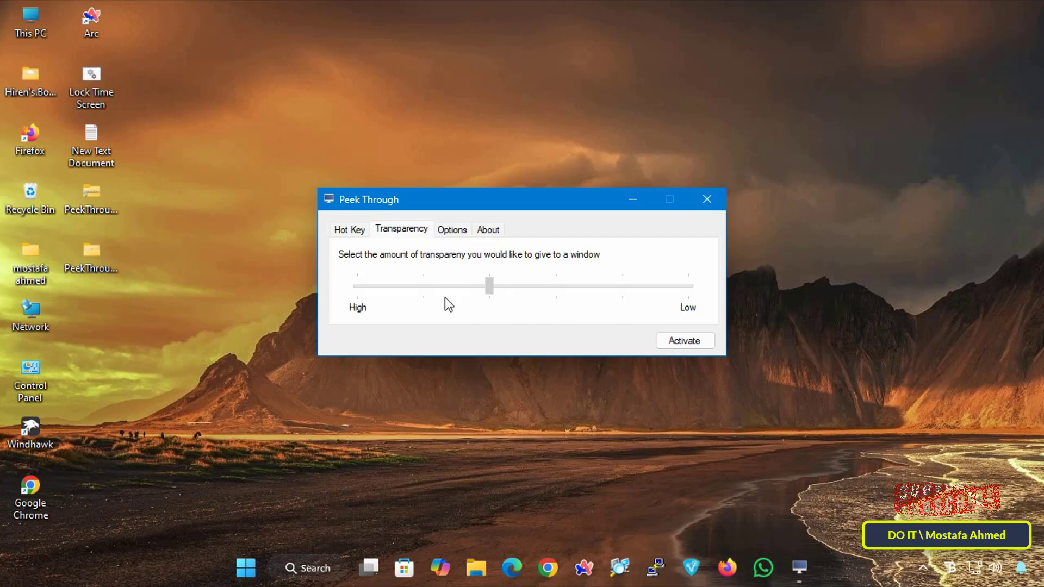
{"action": "mouse_move", "coordinate": [498, 300]}
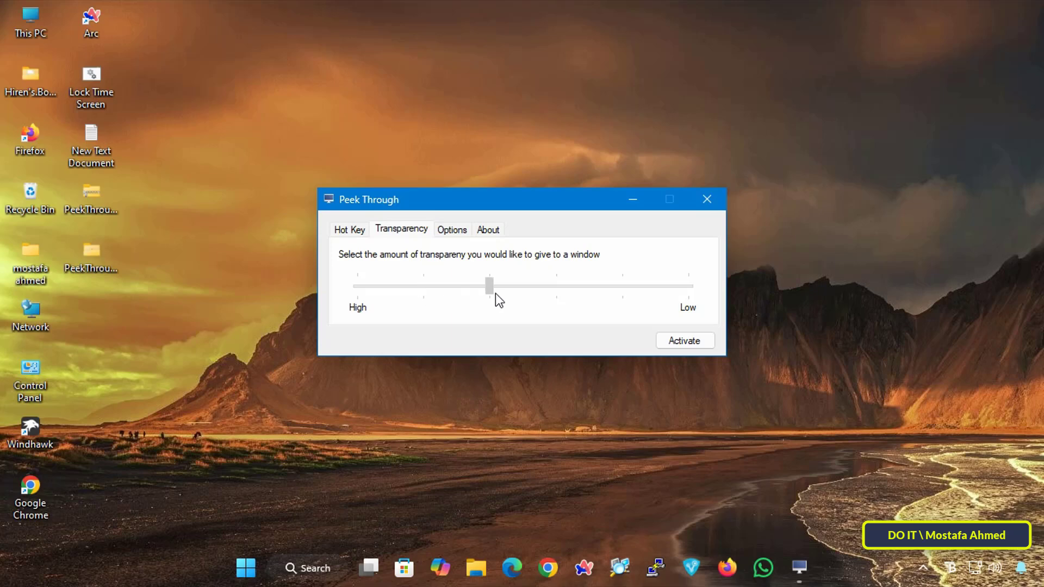
{"action": "left_click_drag", "start_coordinate": [489, 285], "coordinate": [556, 285]}
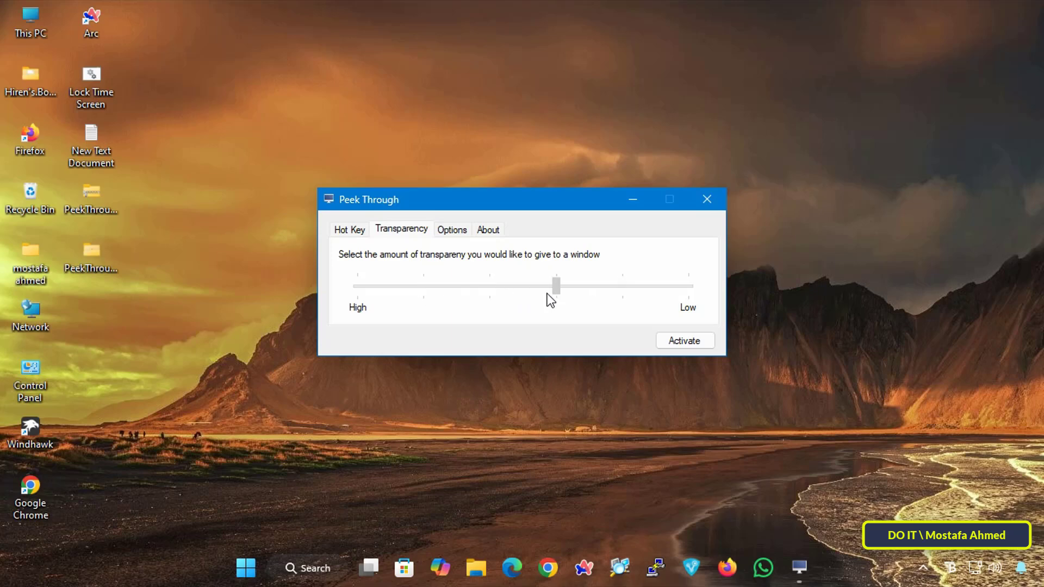
{"action": "left_click", "coordinate": [685, 340]}
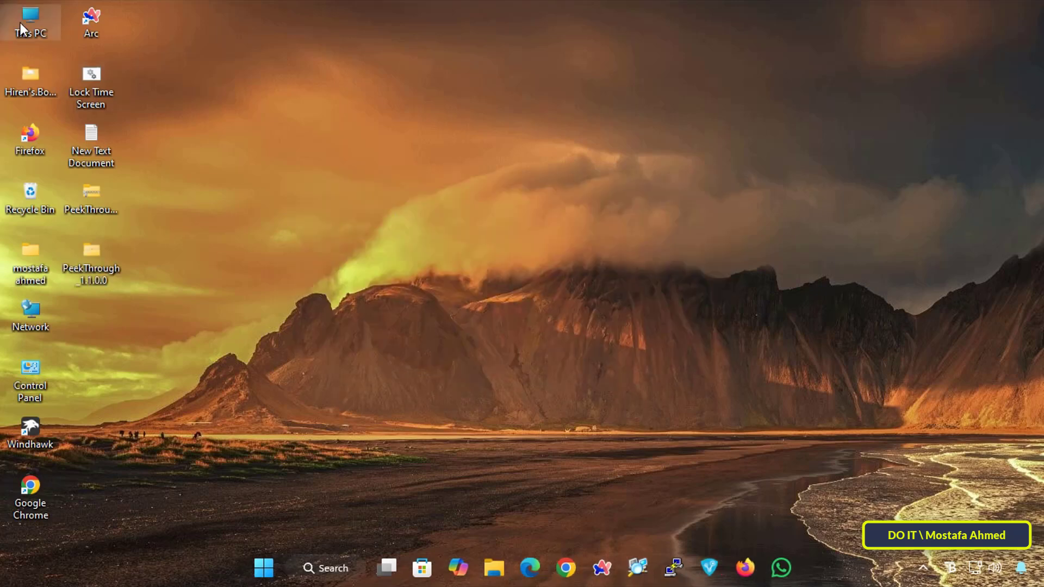
Open This PC from its desktop icon
{"action": "double_click", "coordinate": [29, 16]}
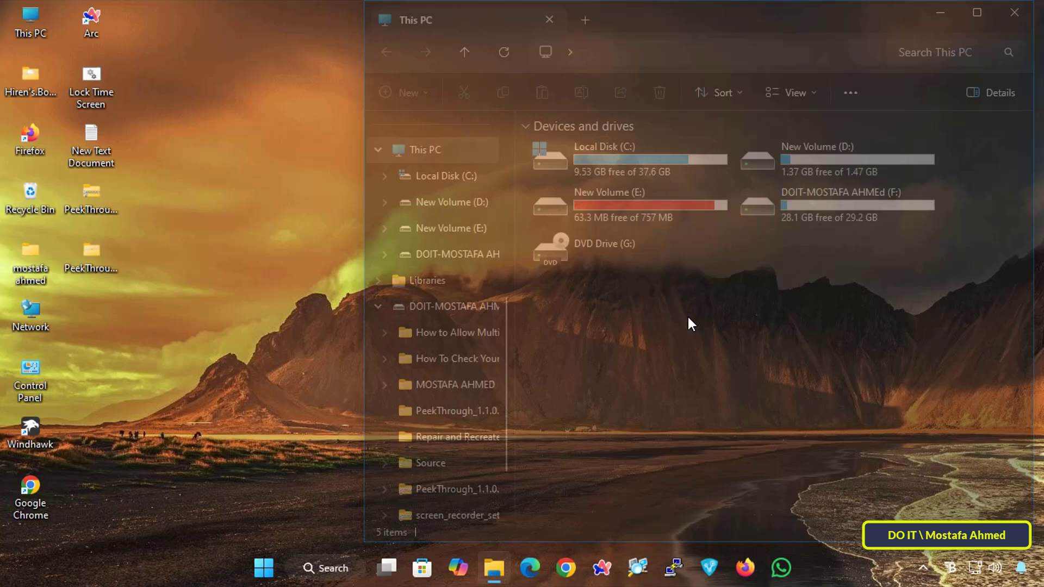
{"action": "mouse_move", "coordinate": [656, 354]}
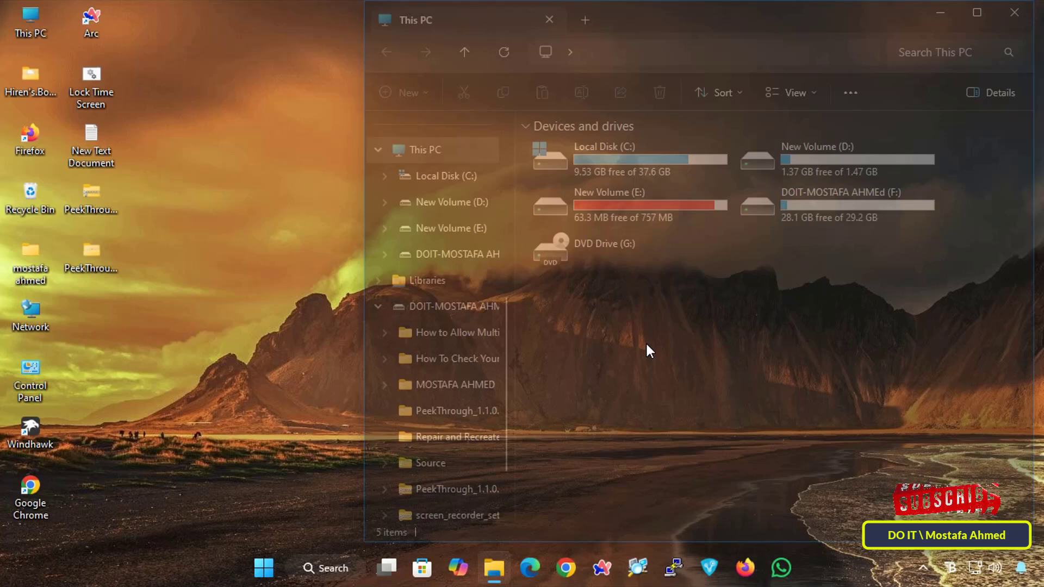
{"action": "mouse_move", "coordinate": [829, 150]}
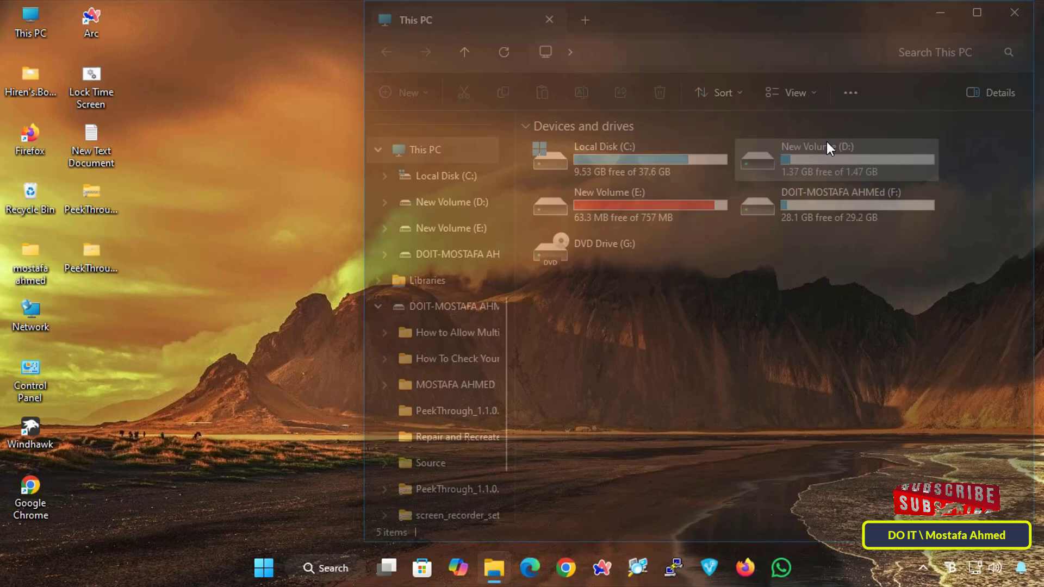
{"action": "mouse_move", "coordinate": [847, 29]}
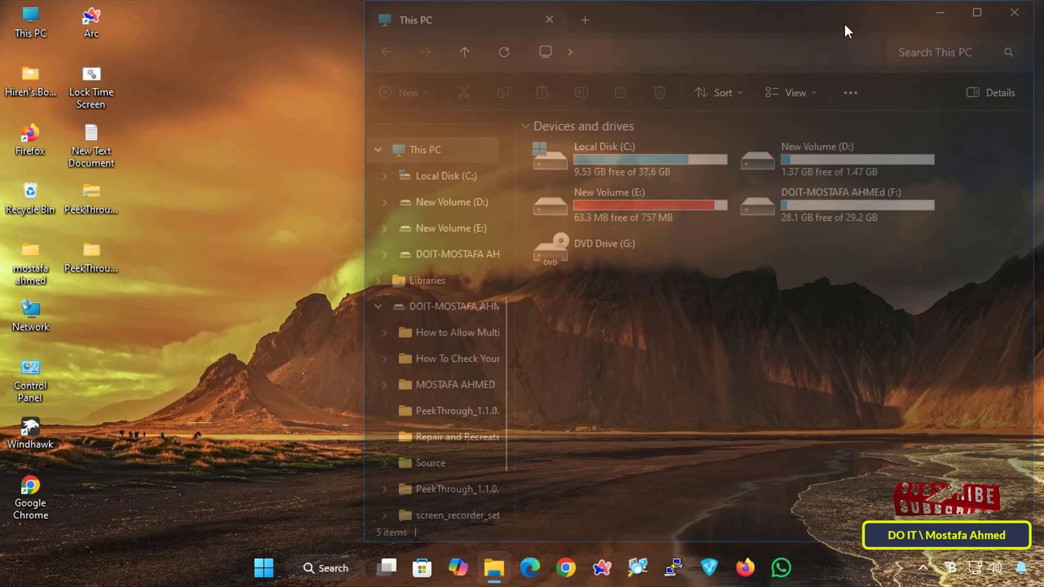